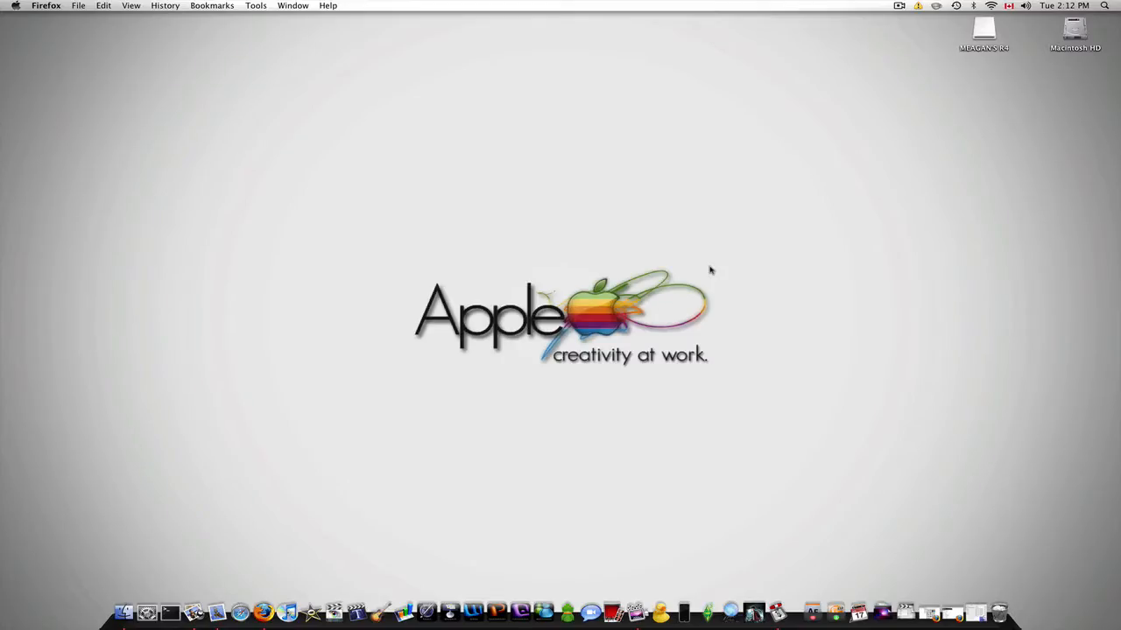
pyautogui.moveTo(711, 268)
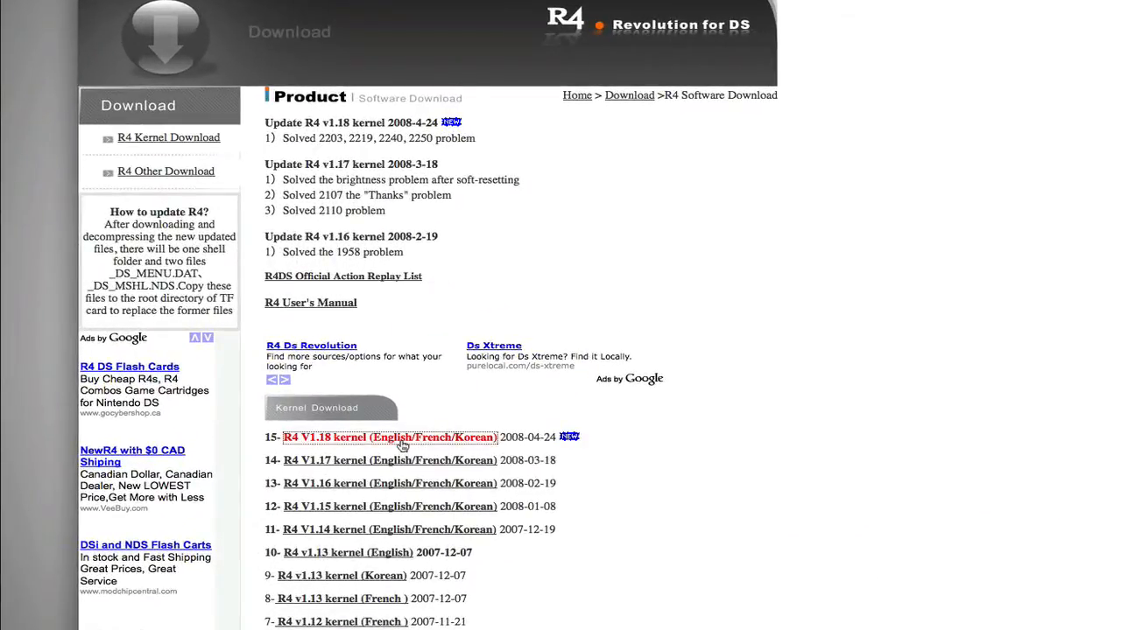
# Open the 'R4 V1.18 kernel (English/French/Korean)' download page from the R4 Software Download list.
pyautogui.click(388, 438)
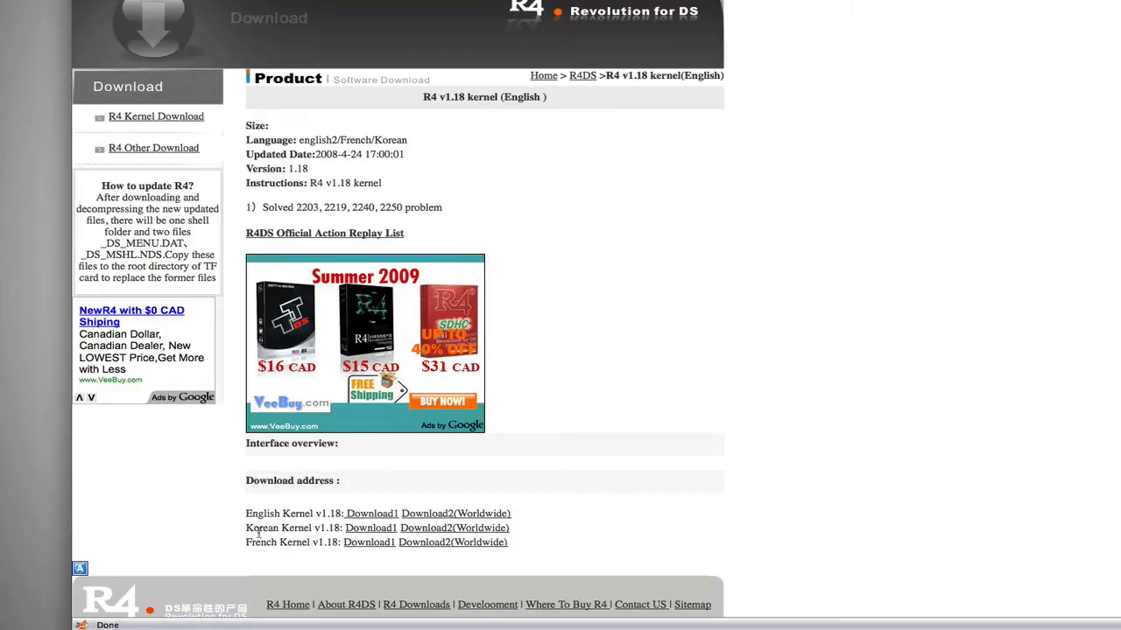
pyautogui.moveTo(727, 576)
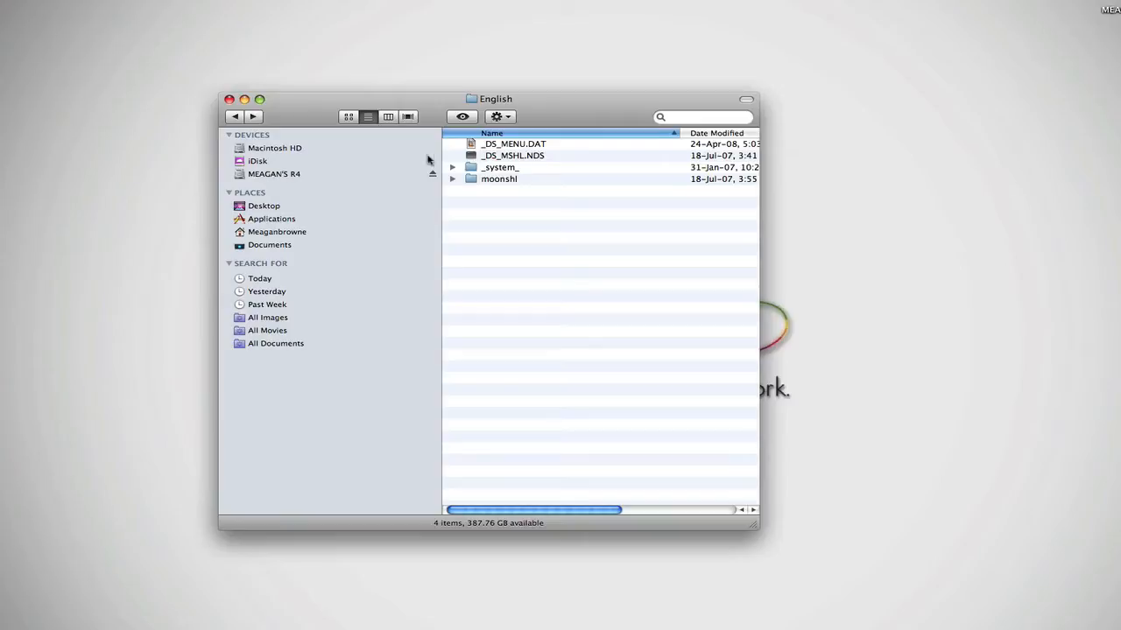
# Open the English kernel folder showing _DS_MENU.DAT, _DS_MSHL.NDS, _system_ and moonshl.
pyautogui.click(275, 173)
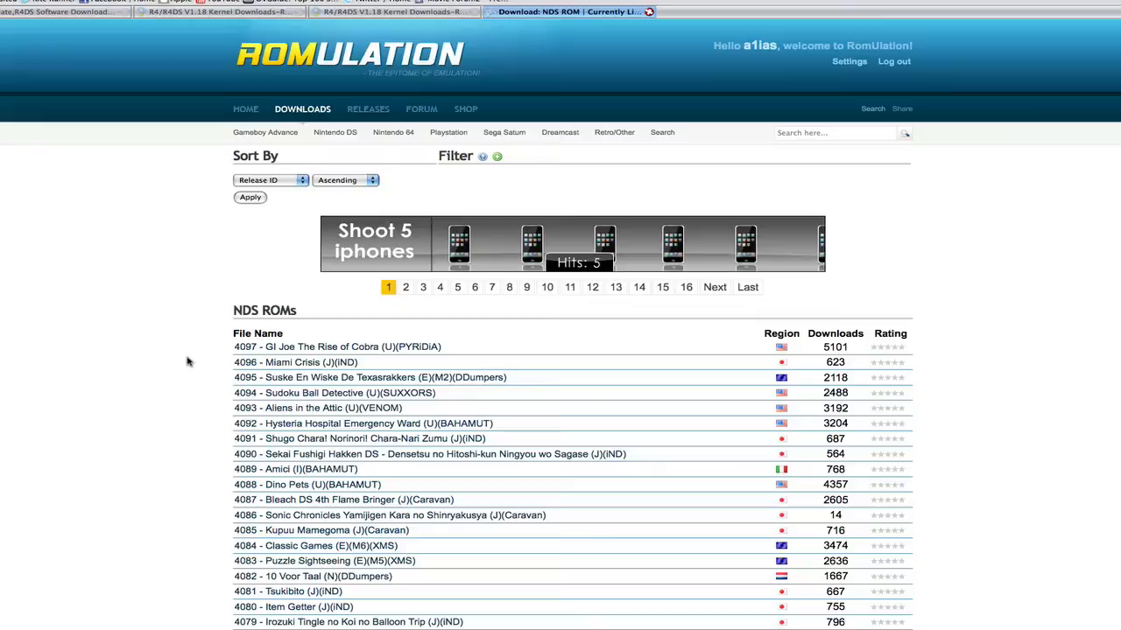
pyautogui.moveTo(175, 362)
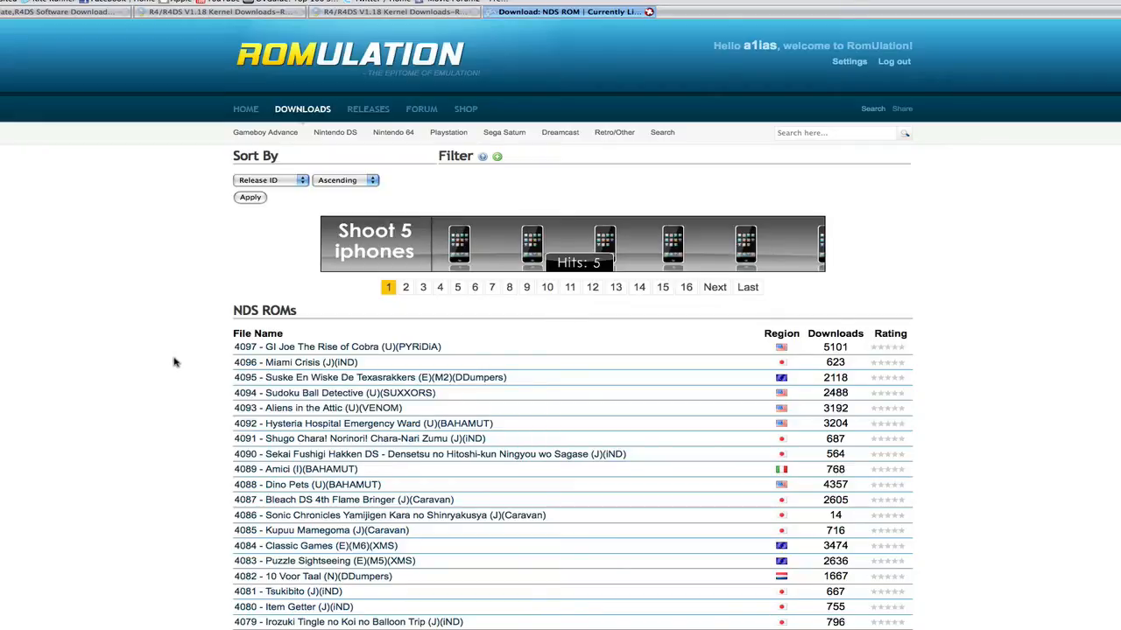
pyautogui.moveTo(178, 363)
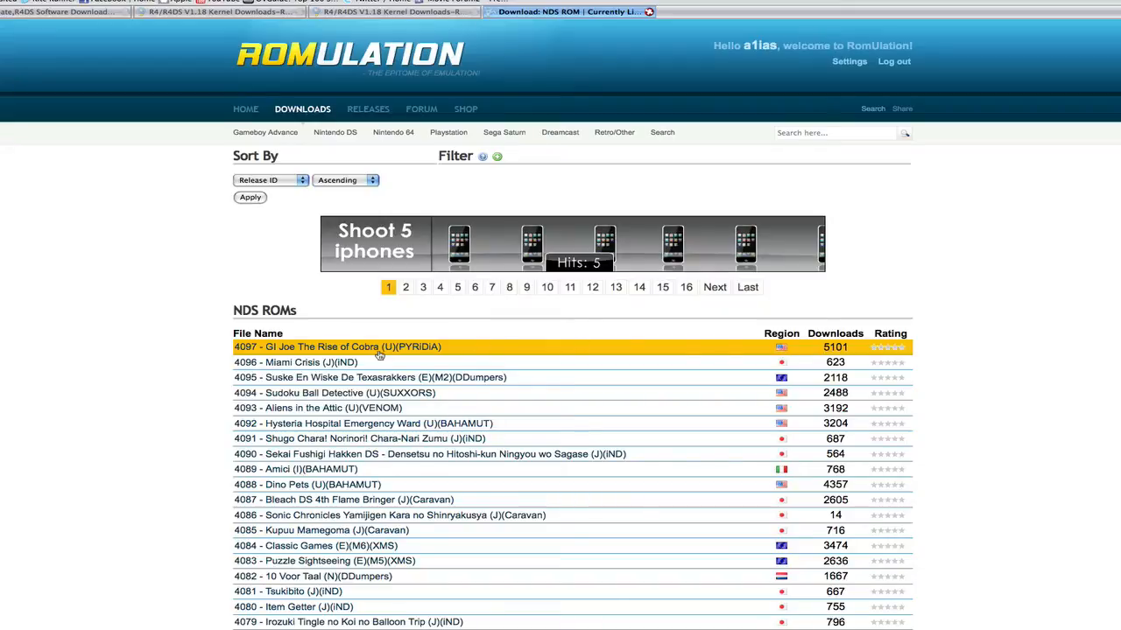
pyautogui.moveTo(367, 354)
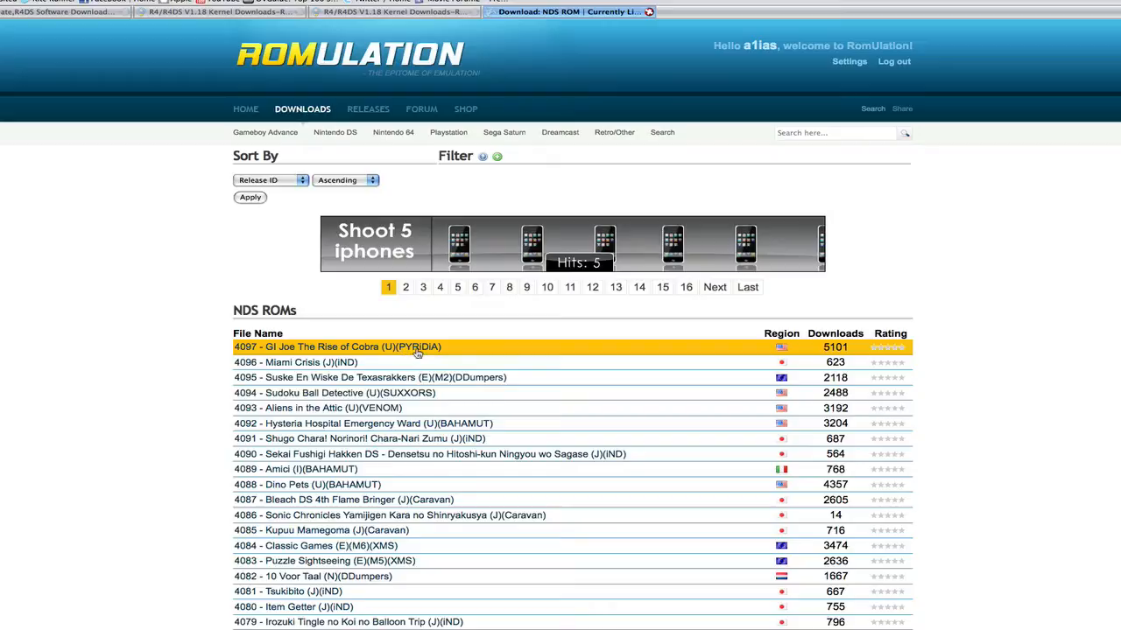
pyautogui.moveTo(416, 354)
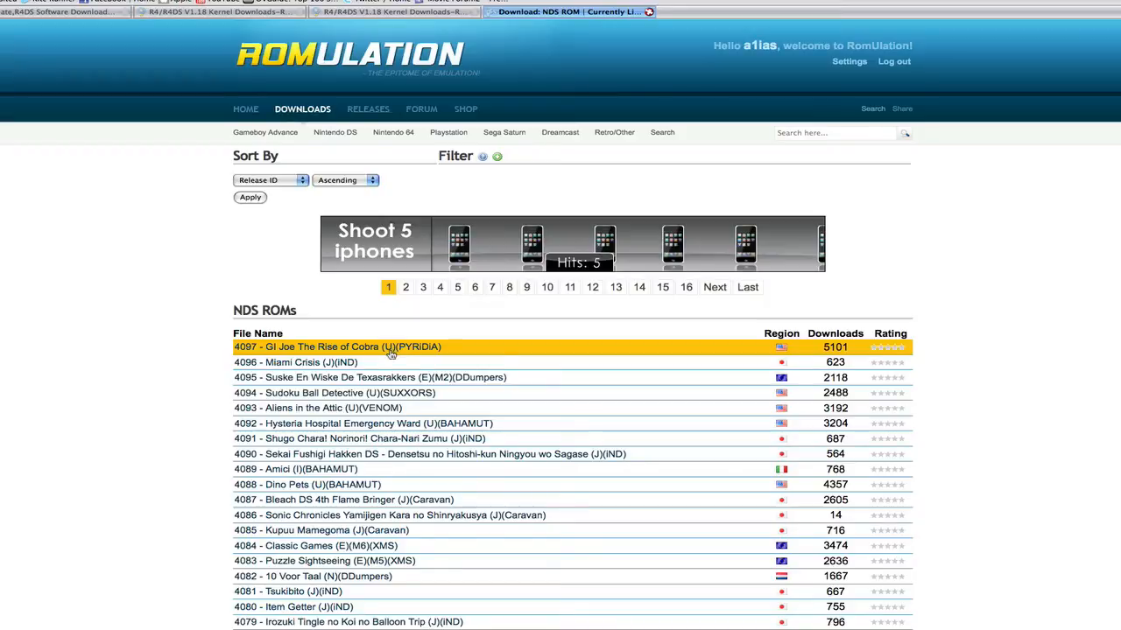
pyautogui.moveTo(324, 363)
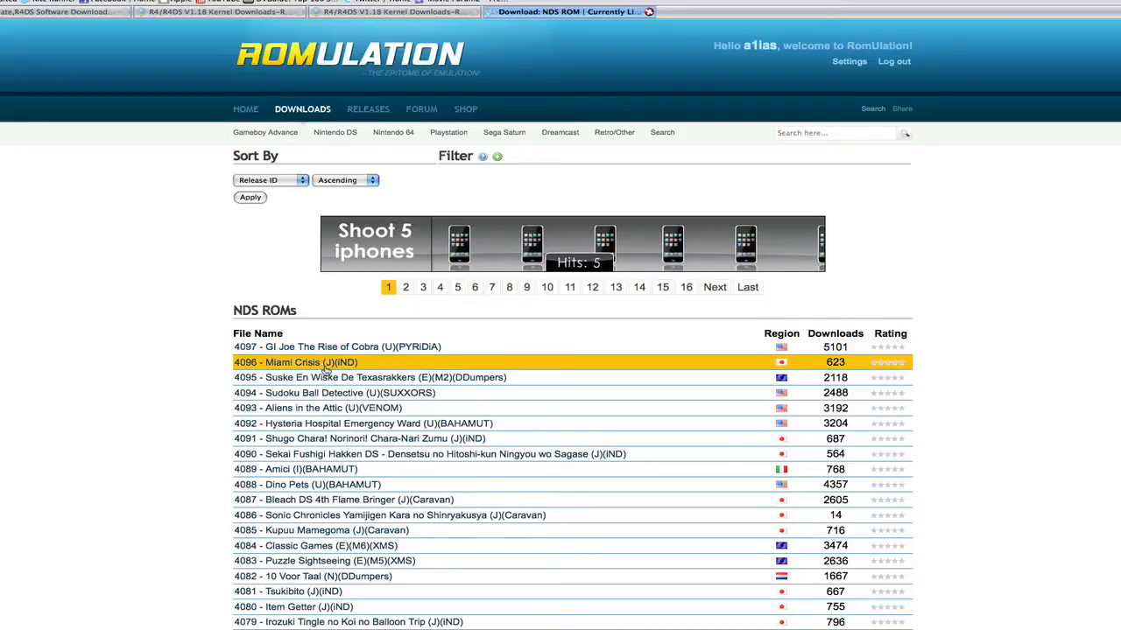
pyautogui.moveTo(394, 347)
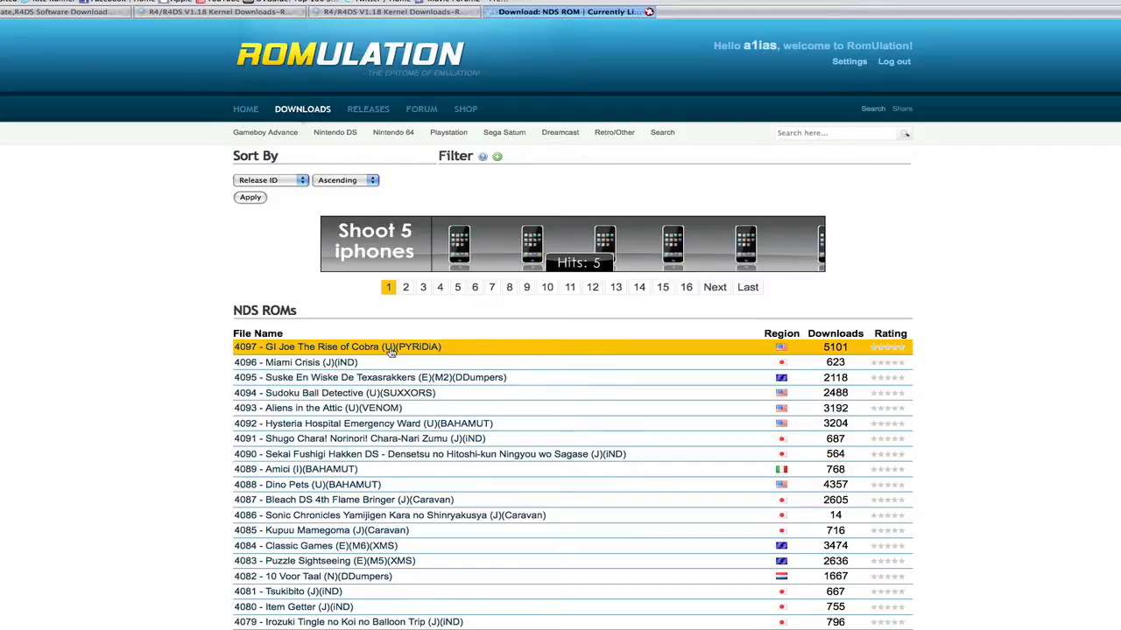
pyautogui.moveTo(294, 361)
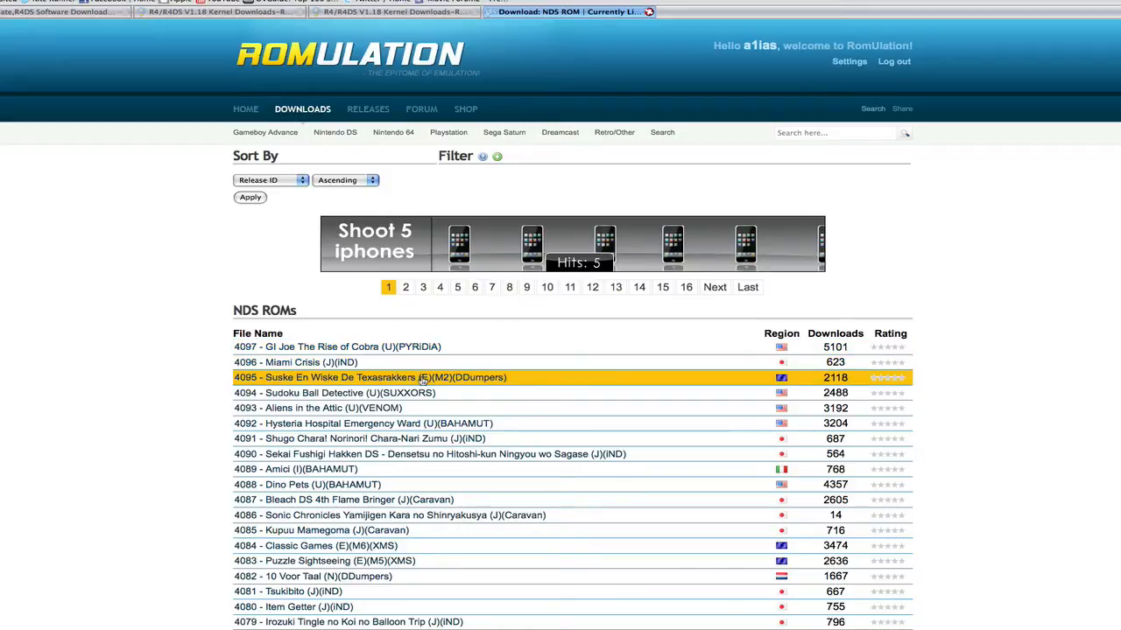
pyautogui.moveTo(420, 381)
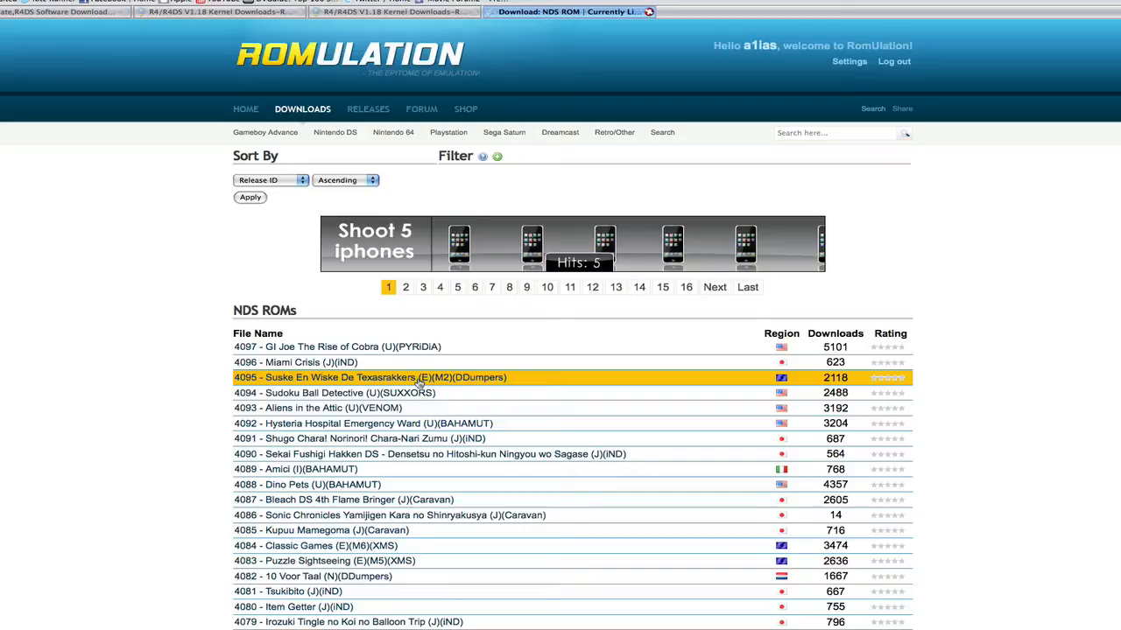
pyautogui.moveTo(294, 470)
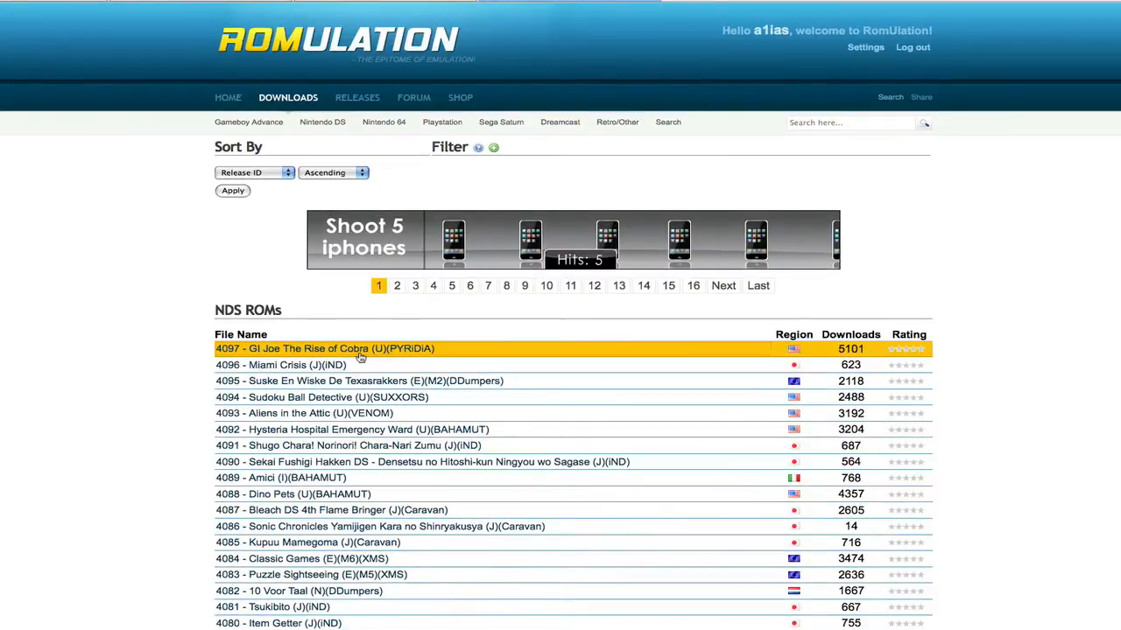
# Open the GI Joe The Rise of Cobra - USA ROM page and read through its user comments.
pyautogui.click(324, 349)
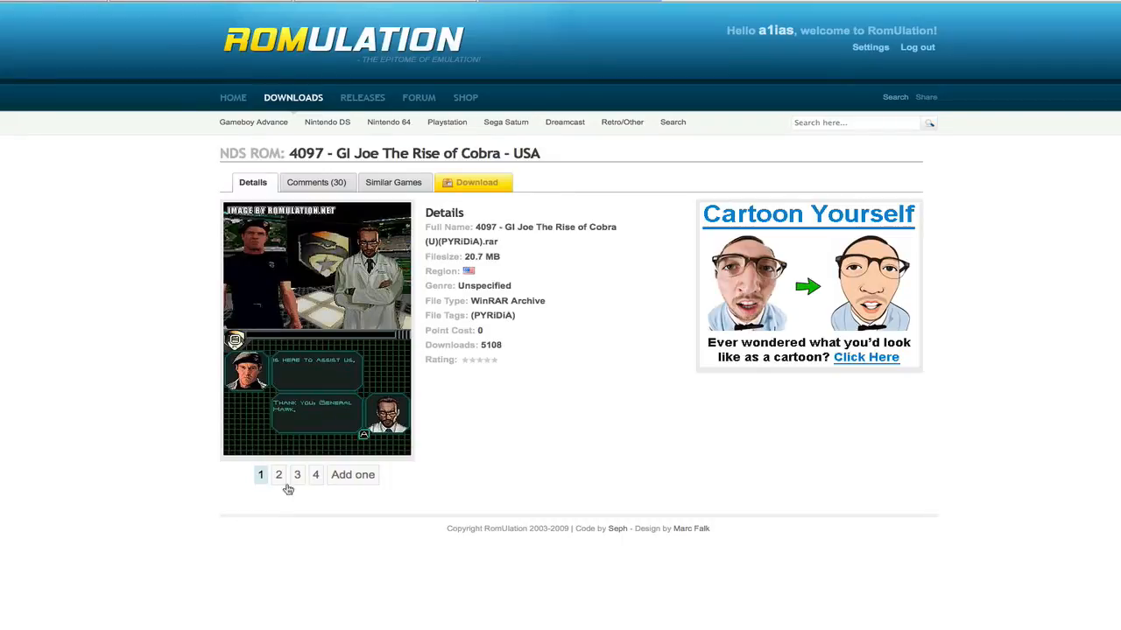
pyautogui.click(278, 474)
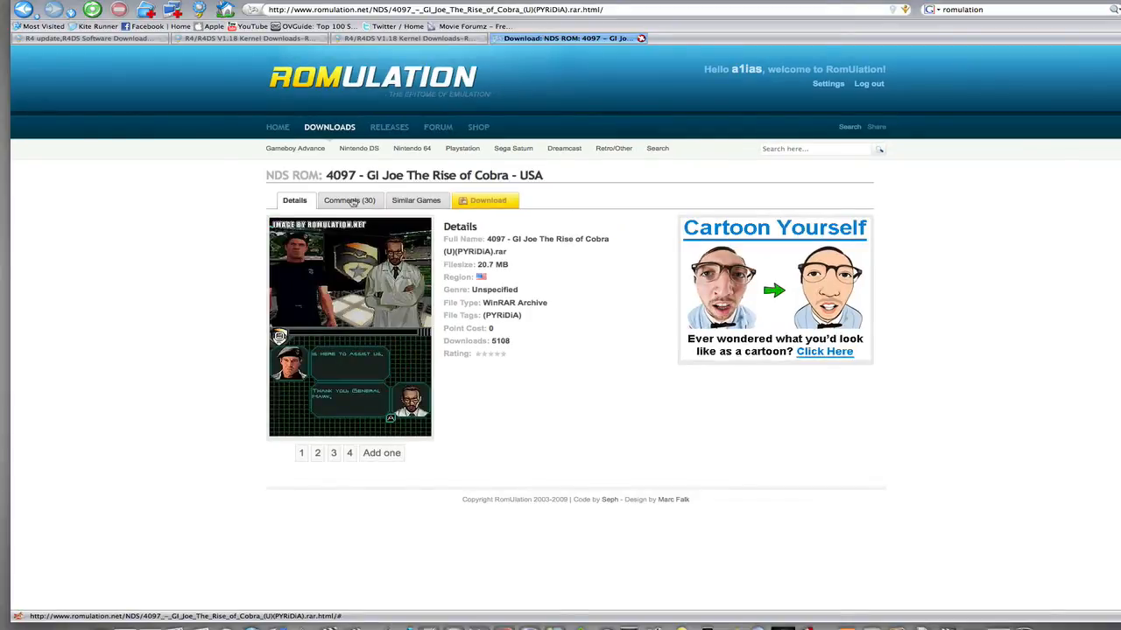
pyautogui.click(349, 200)
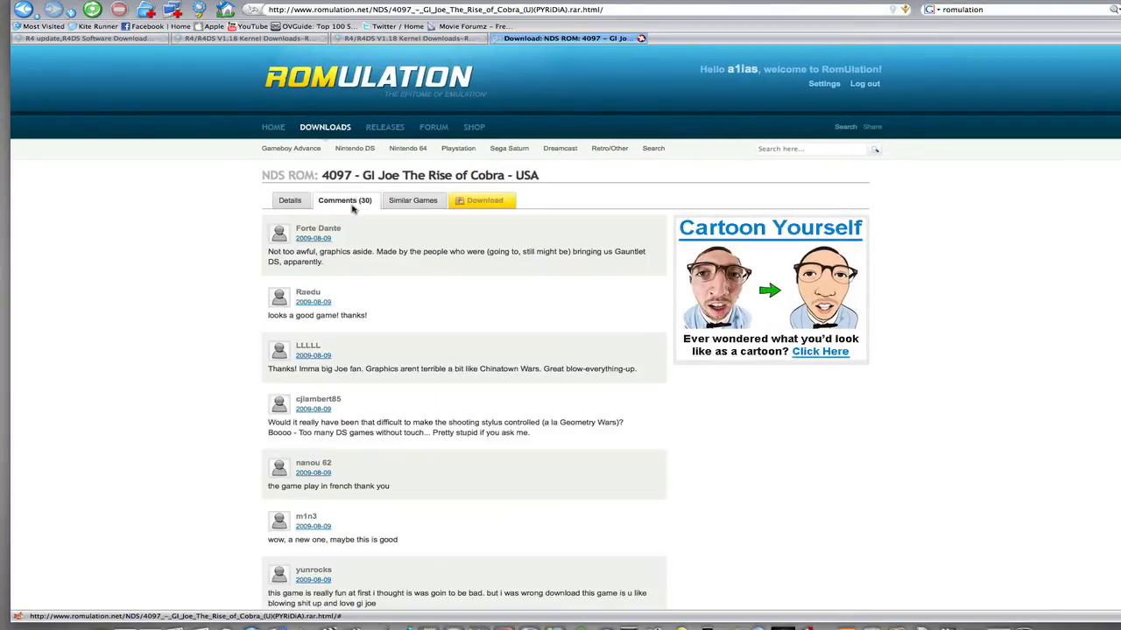
pyautogui.scroll(-3)
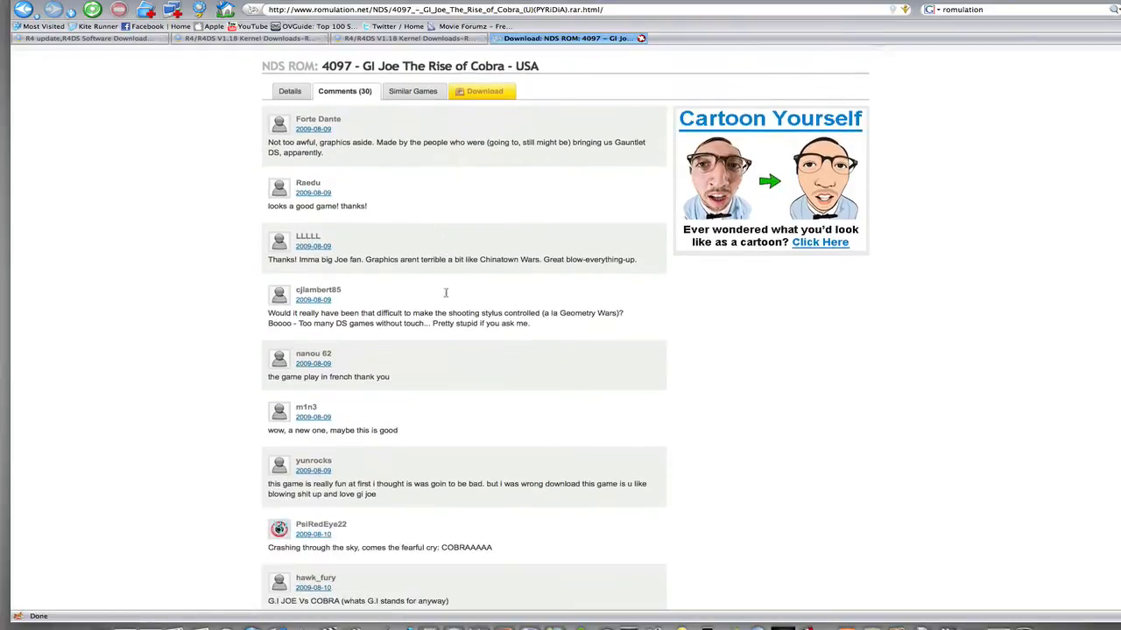
pyautogui.scroll(-3)
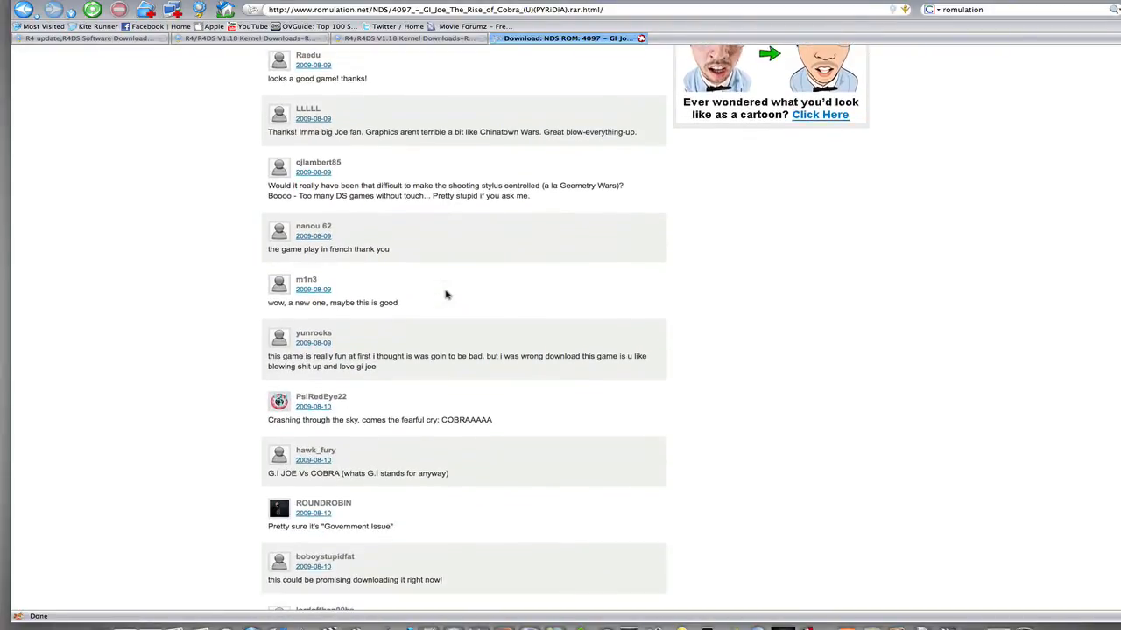
pyautogui.scroll(-3)
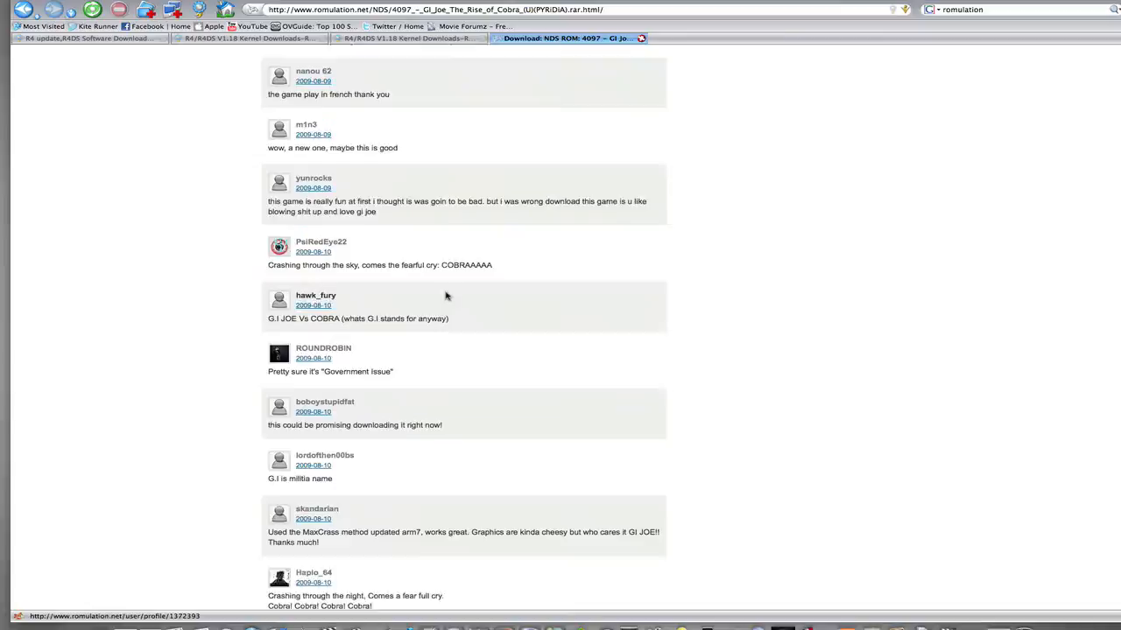
# Switch to the Similar Games list for the GI Joe ROM.
pyautogui.click(378, 171)
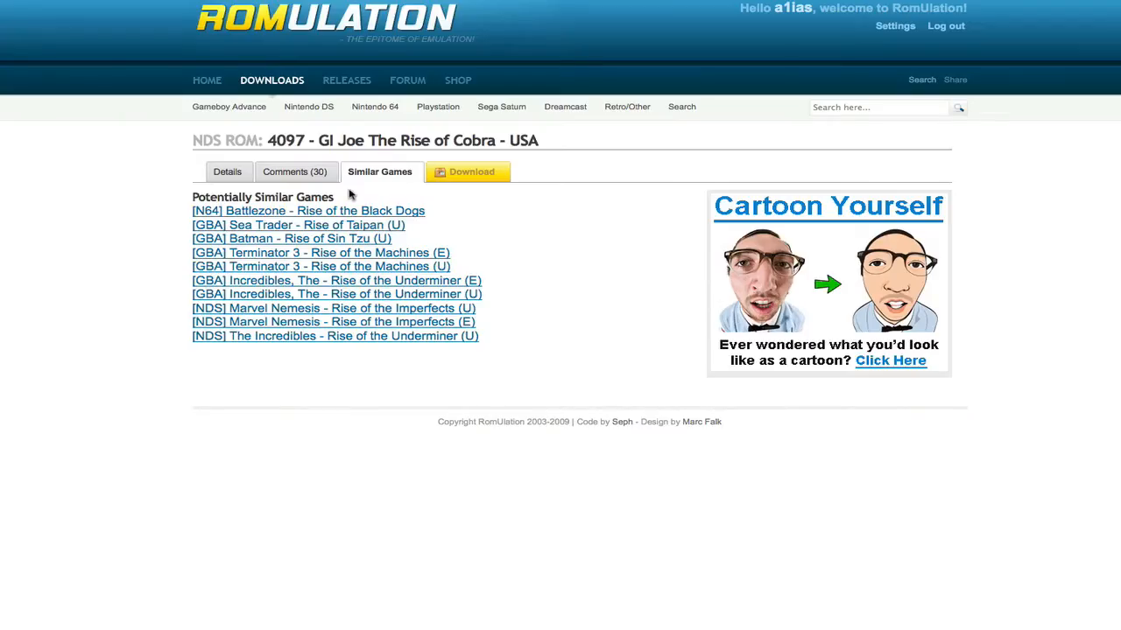
pyautogui.moveTo(511, 277)
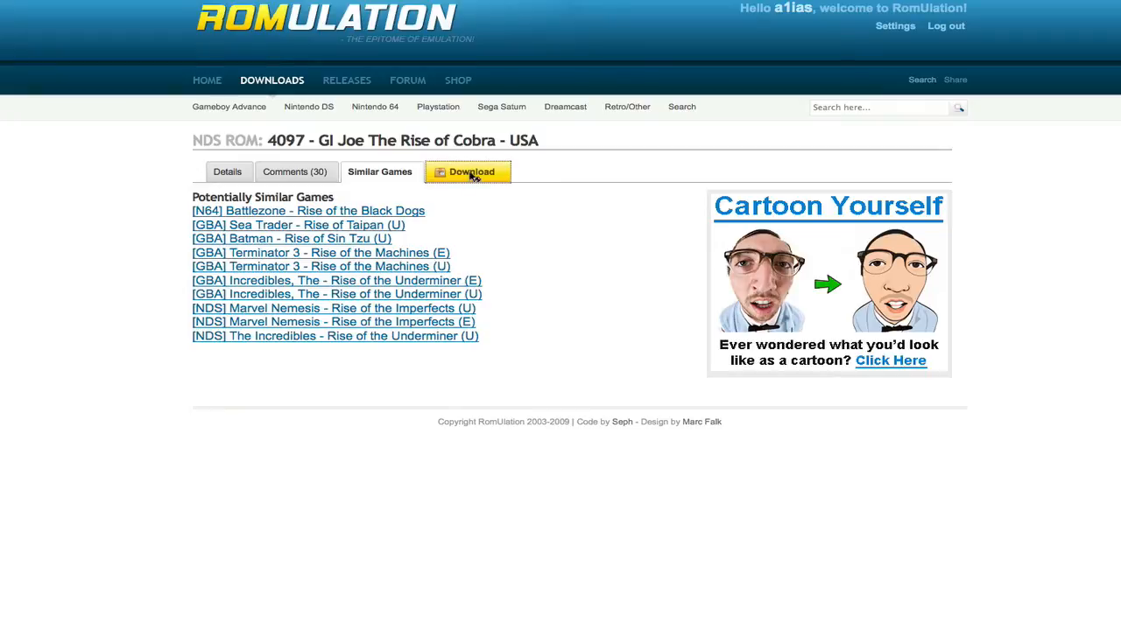
# Reach the Member Download Ready page with North American and Europe server options for the GI Joe ROM.
pyautogui.click(466, 171)
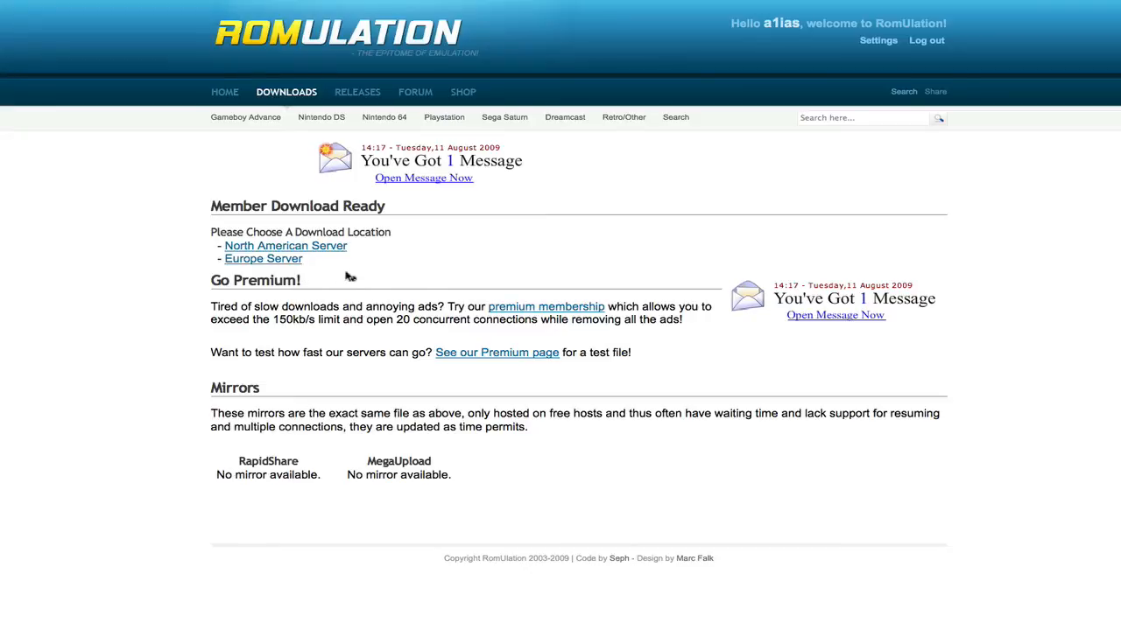
pyautogui.scroll(-3)
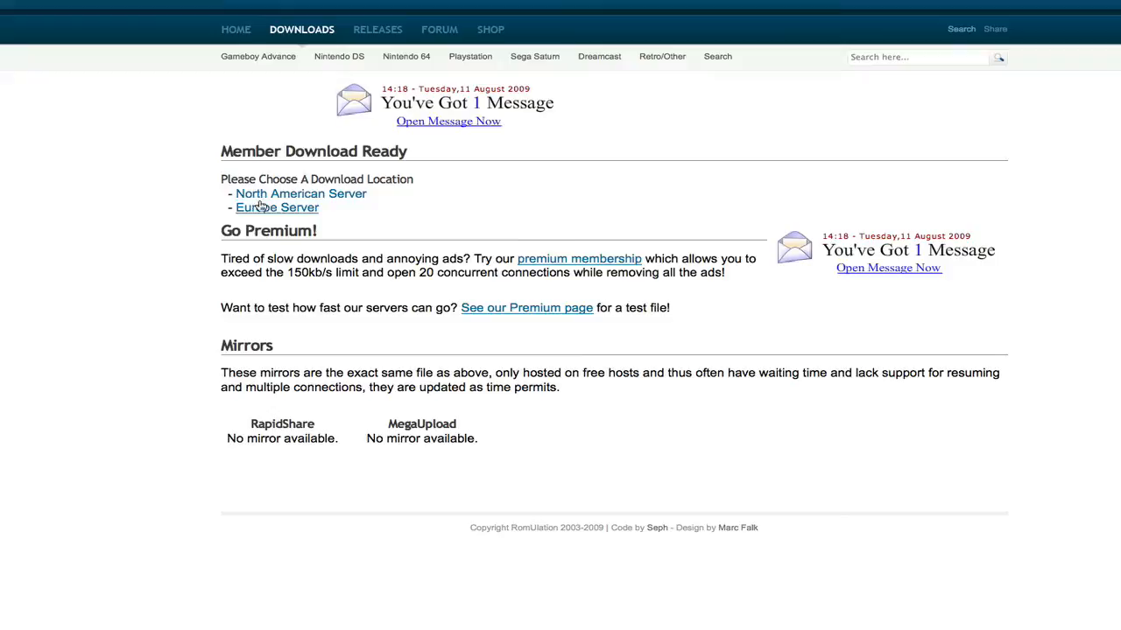
pyautogui.moveTo(273, 452)
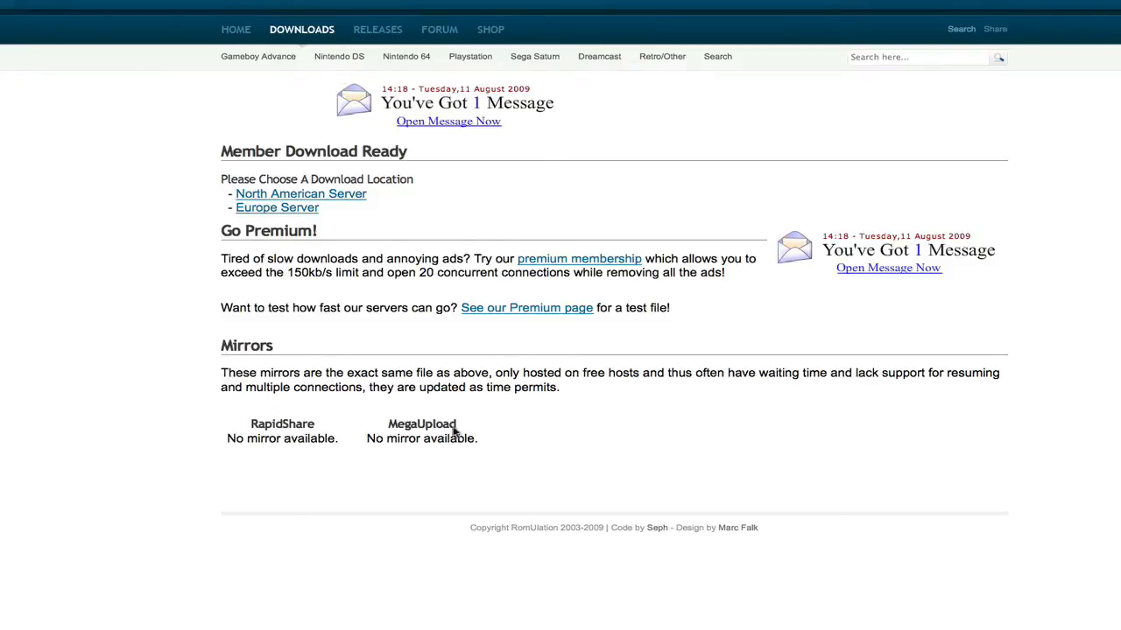
pyautogui.moveTo(424, 466)
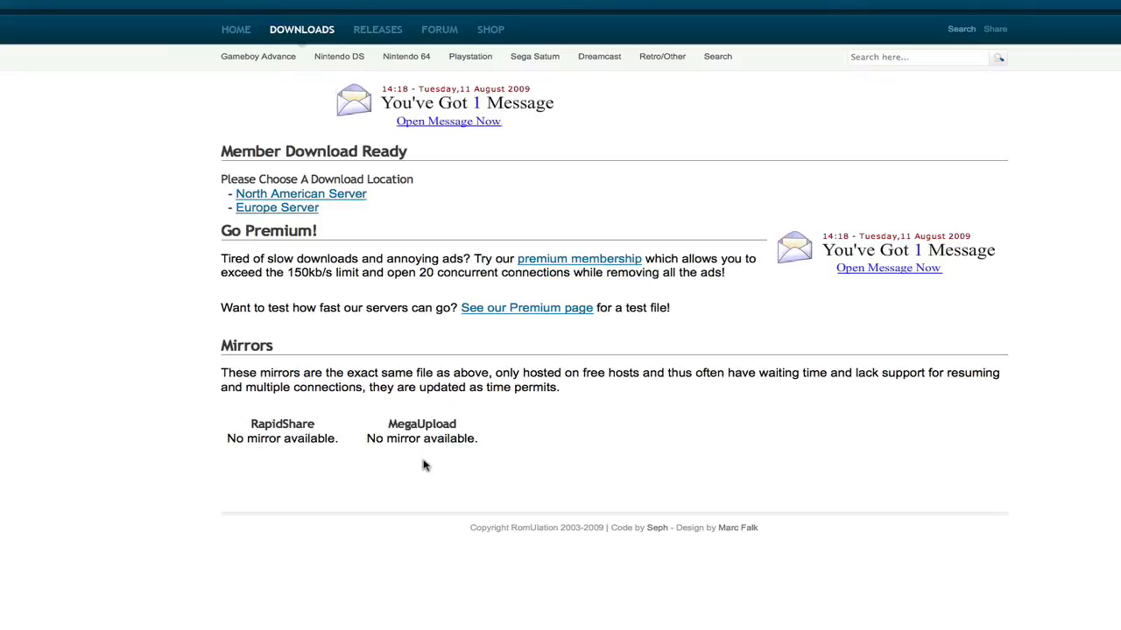
pyautogui.moveTo(340, 455)
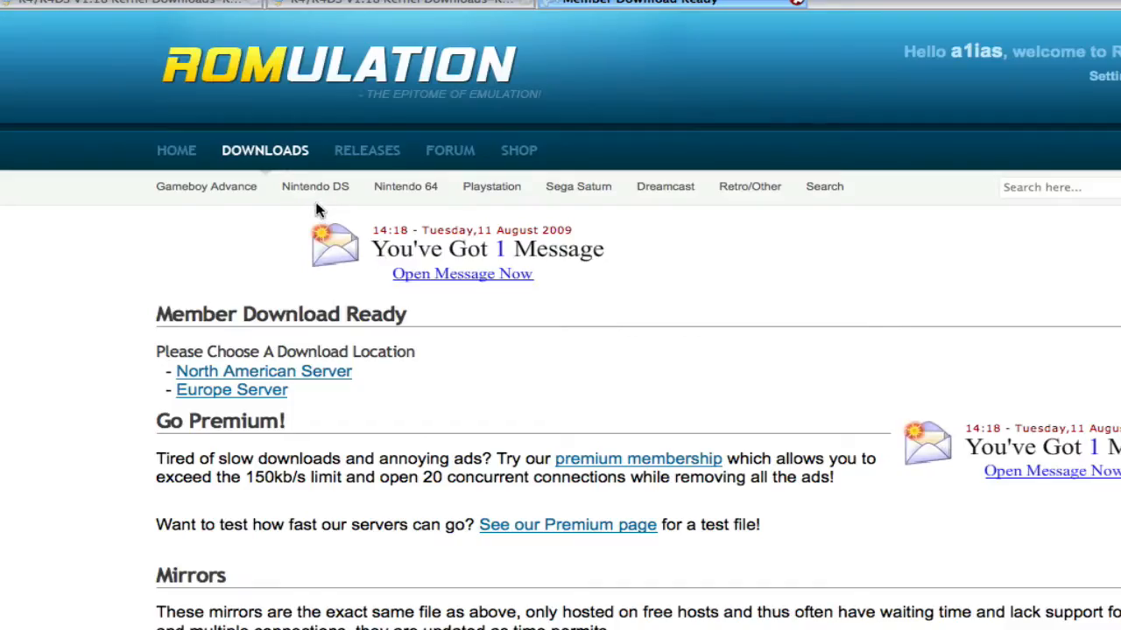
pyautogui.moveTo(207, 186)
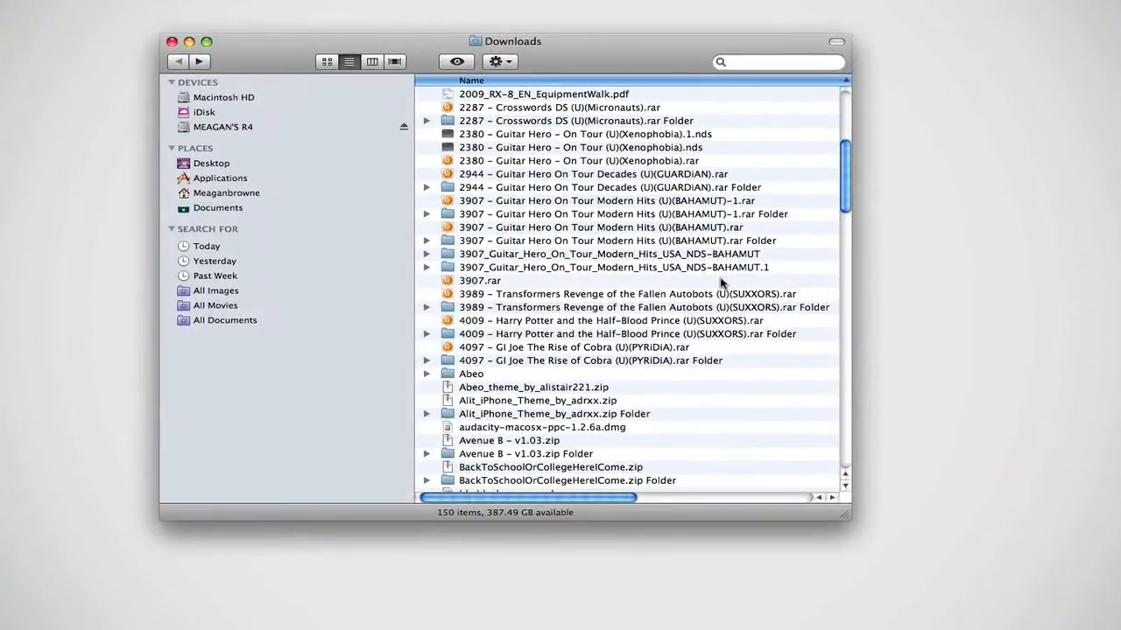
pyautogui.moveTo(659, 313)
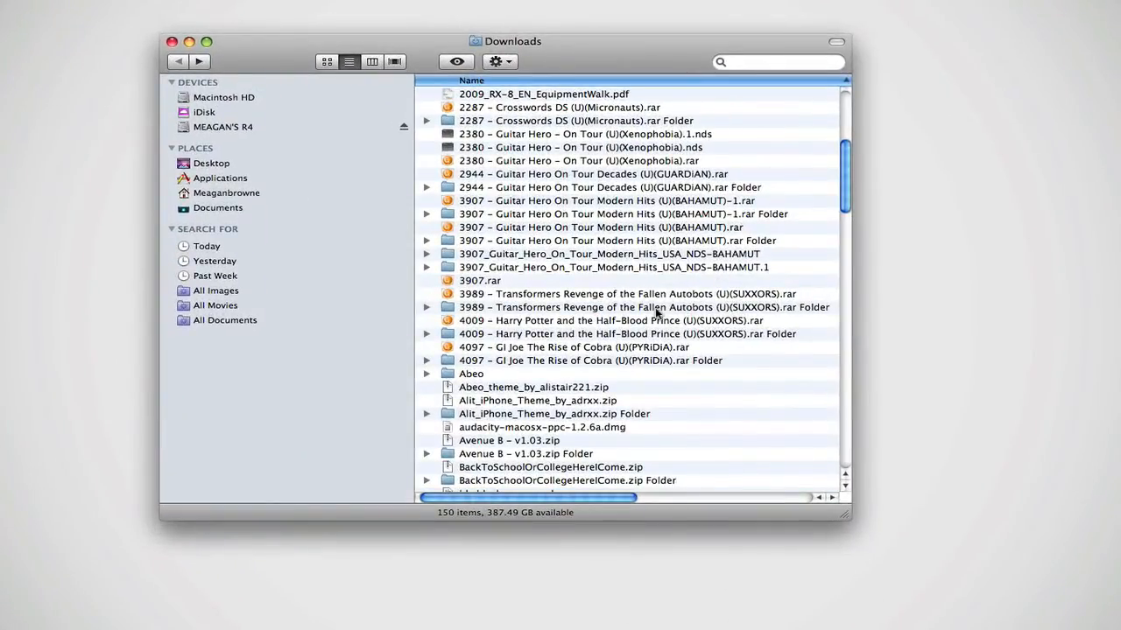
# Open the Transformers Revenge of the Fallen folder in Downloads, then show the MEAGAN'S R4 card contents.
pyautogui.doubleClick(645, 308)
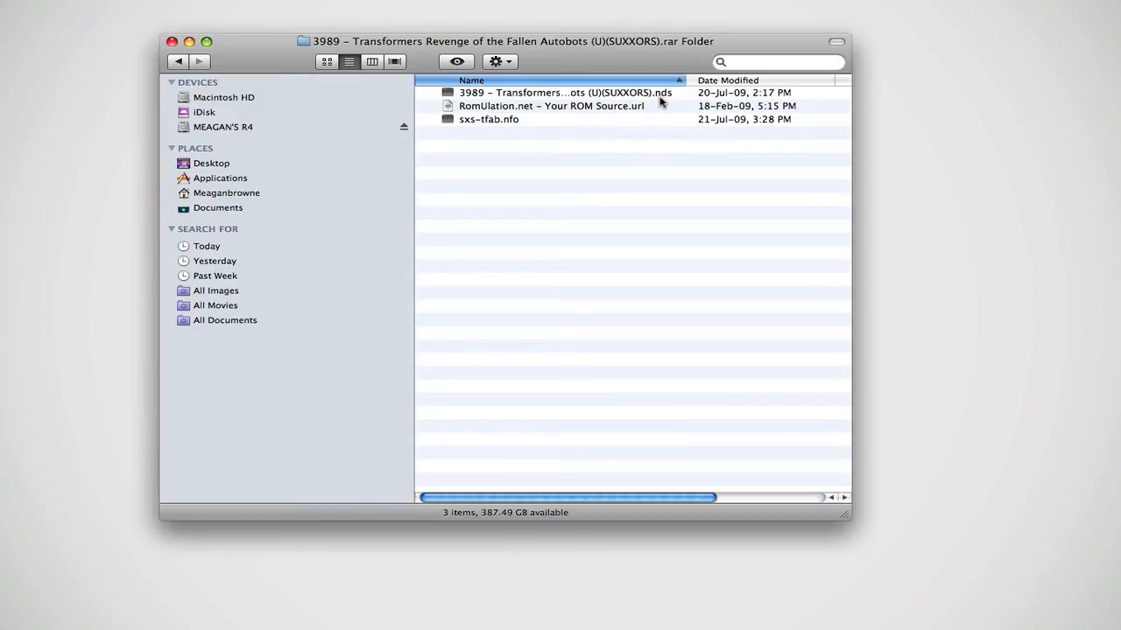
pyautogui.moveTo(536, 99)
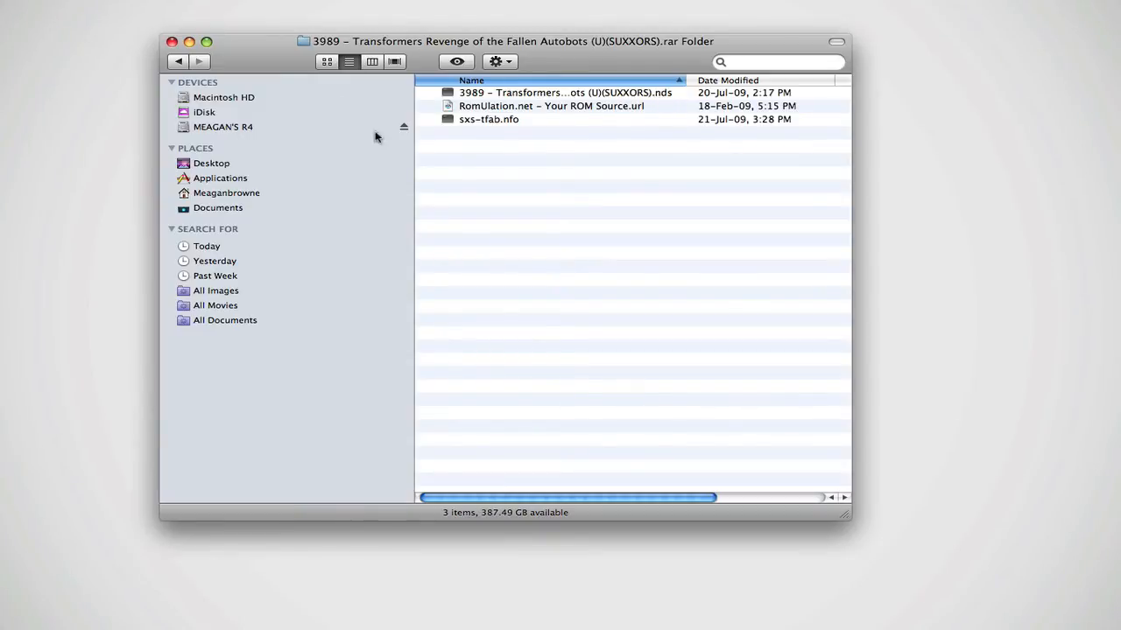
pyautogui.moveTo(333, 137)
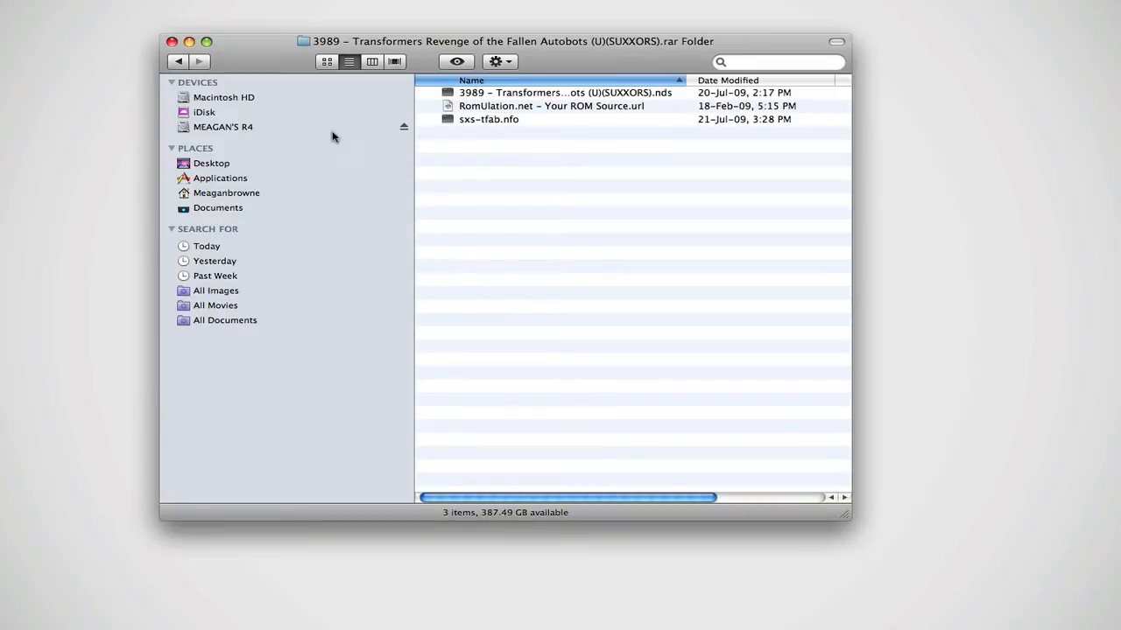
pyautogui.click(224, 126)
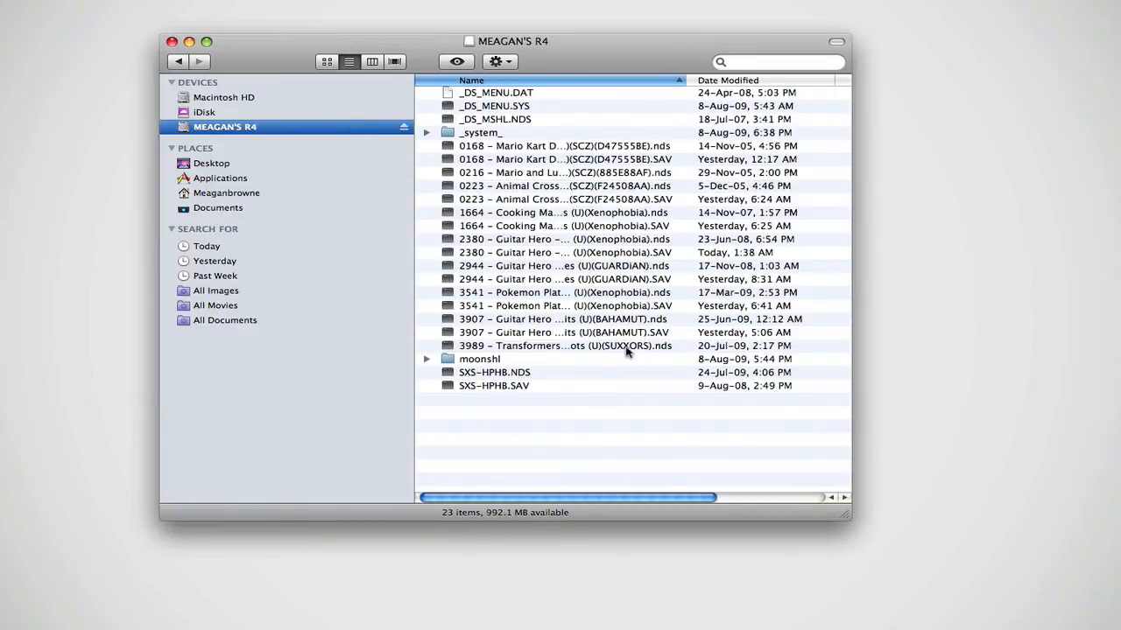
pyautogui.moveTo(587, 359)
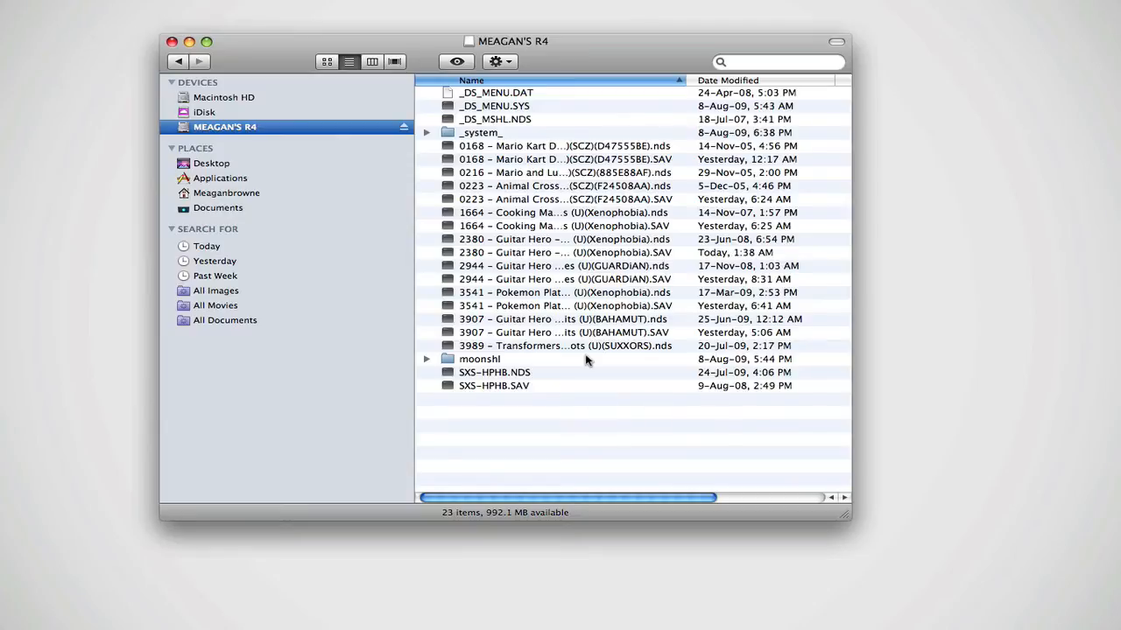
pyautogui.moveTo(403, 126)
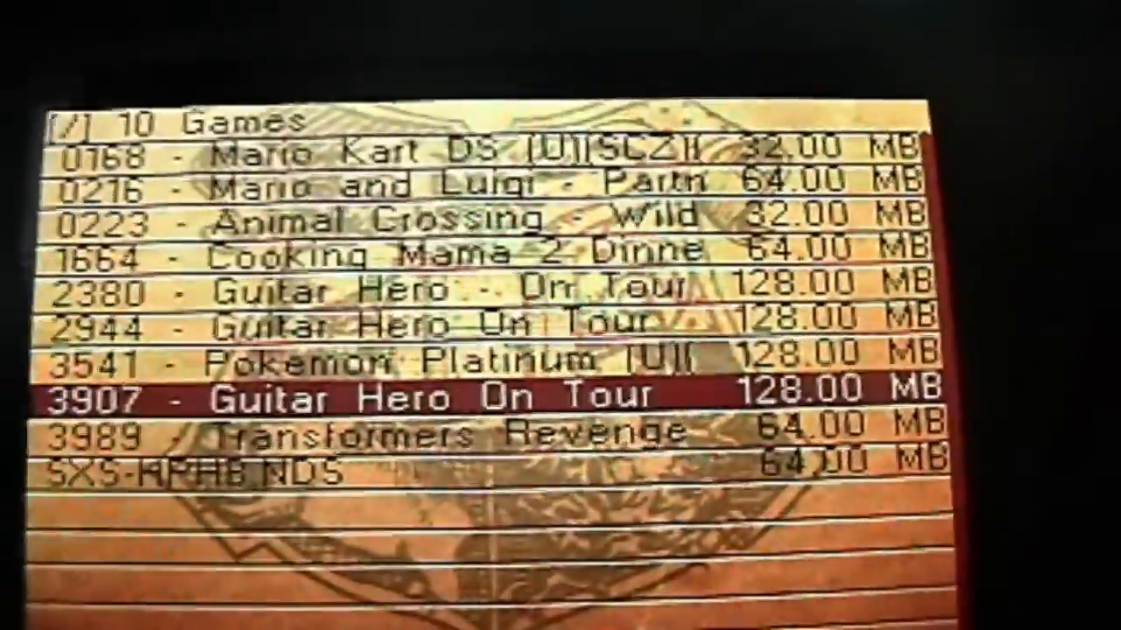
# Highlight 3989 - Transformers Revenge (64 MB) in the R4 game menu with the D-pad.
pyautogui.press('down')
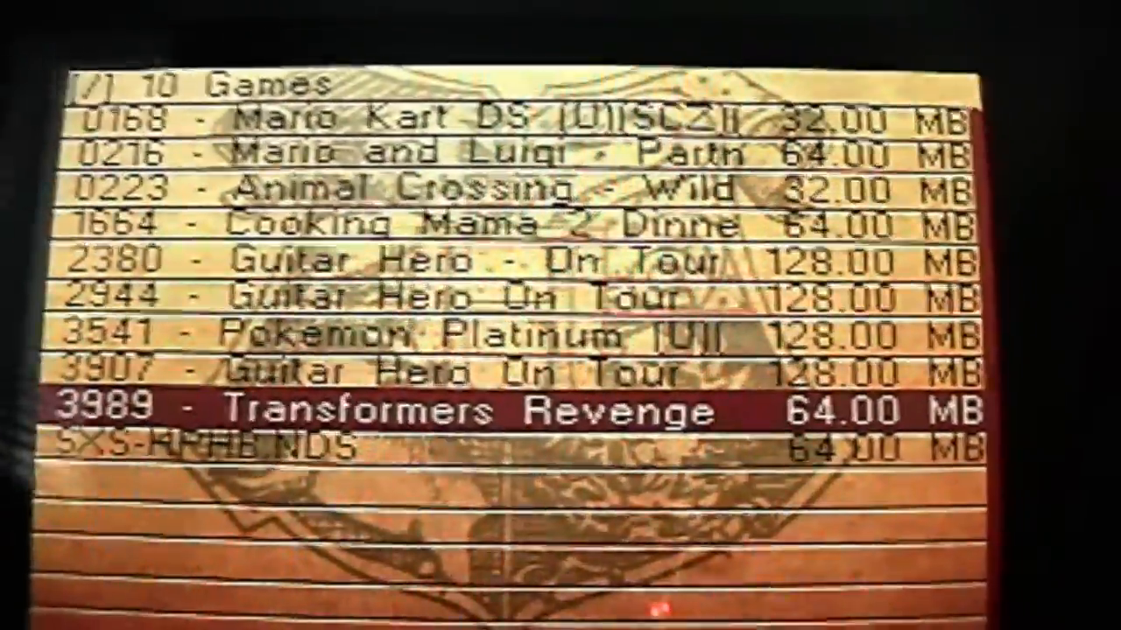